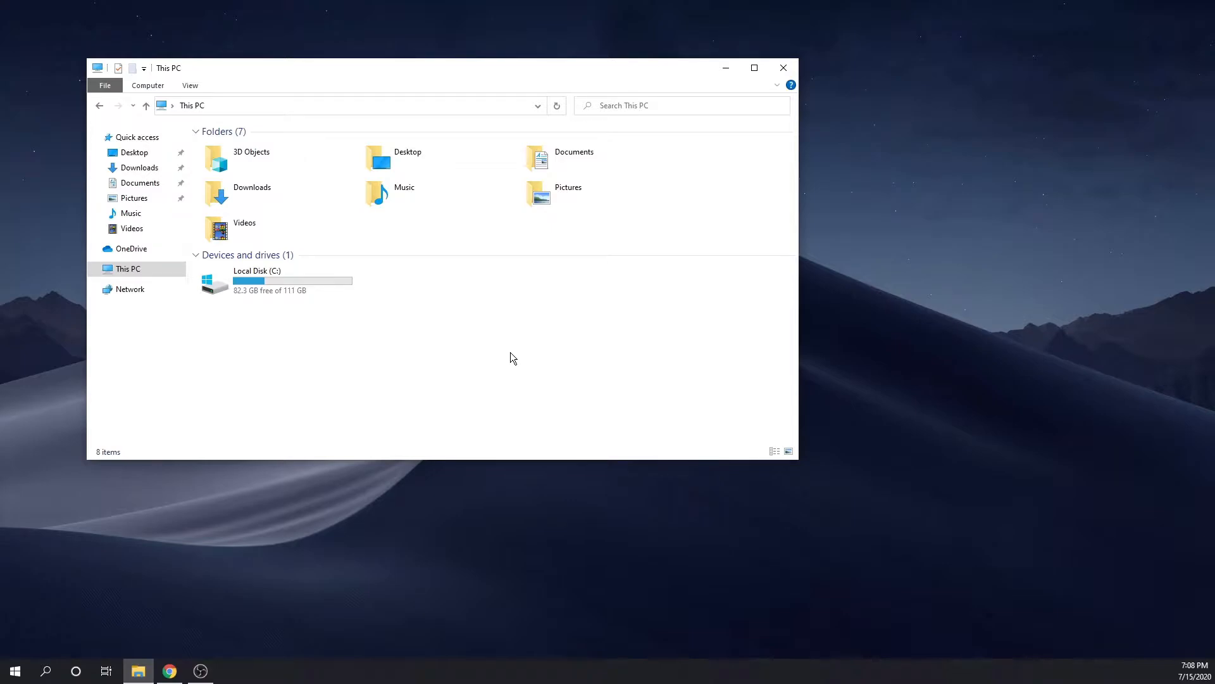
mouse_move(262, 281)
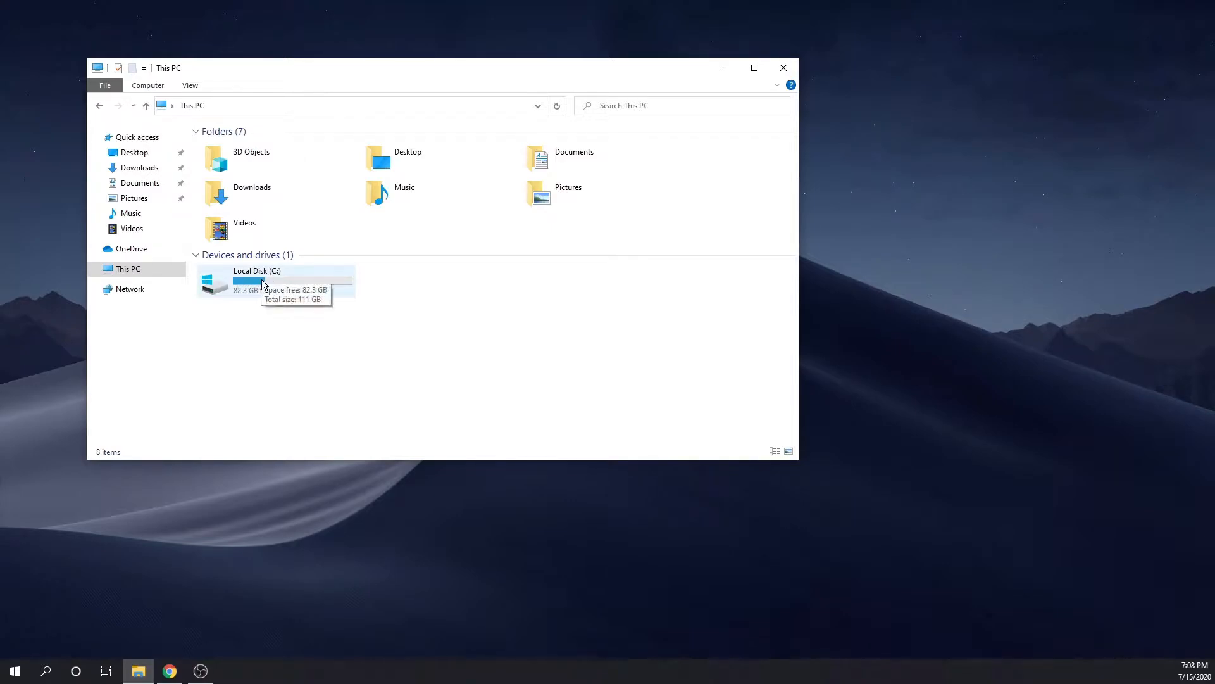
mouse_move(465, 362)
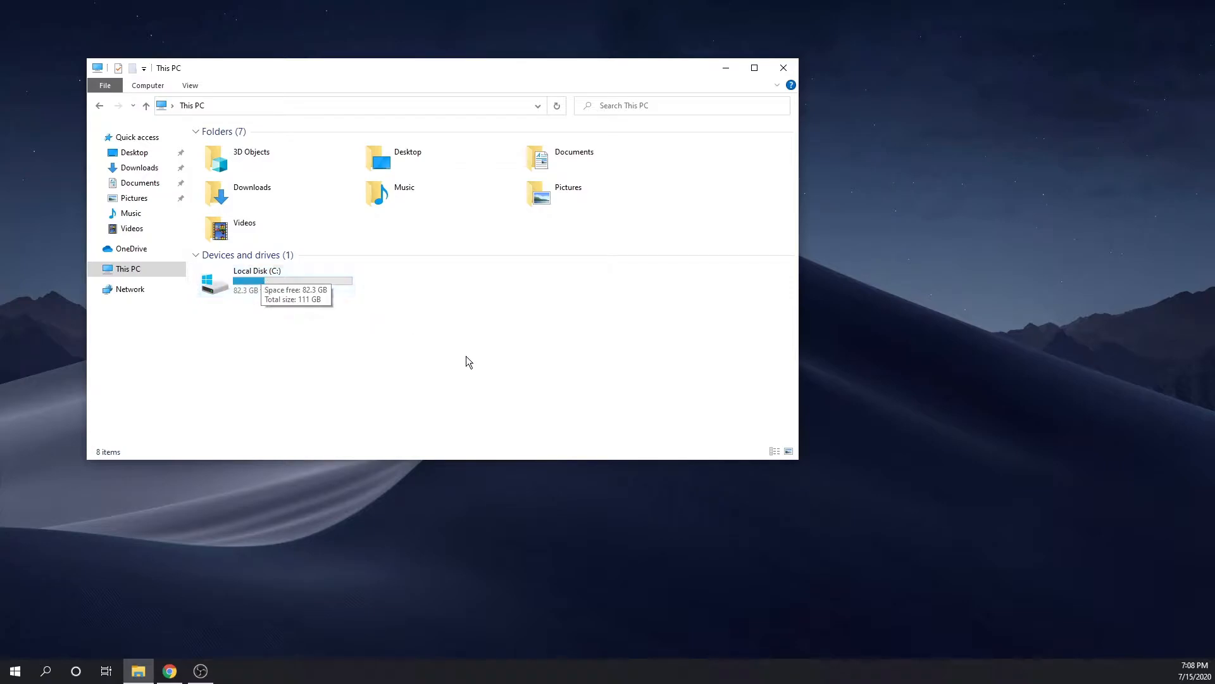
mouse_move(66, 644)
type("partitions")
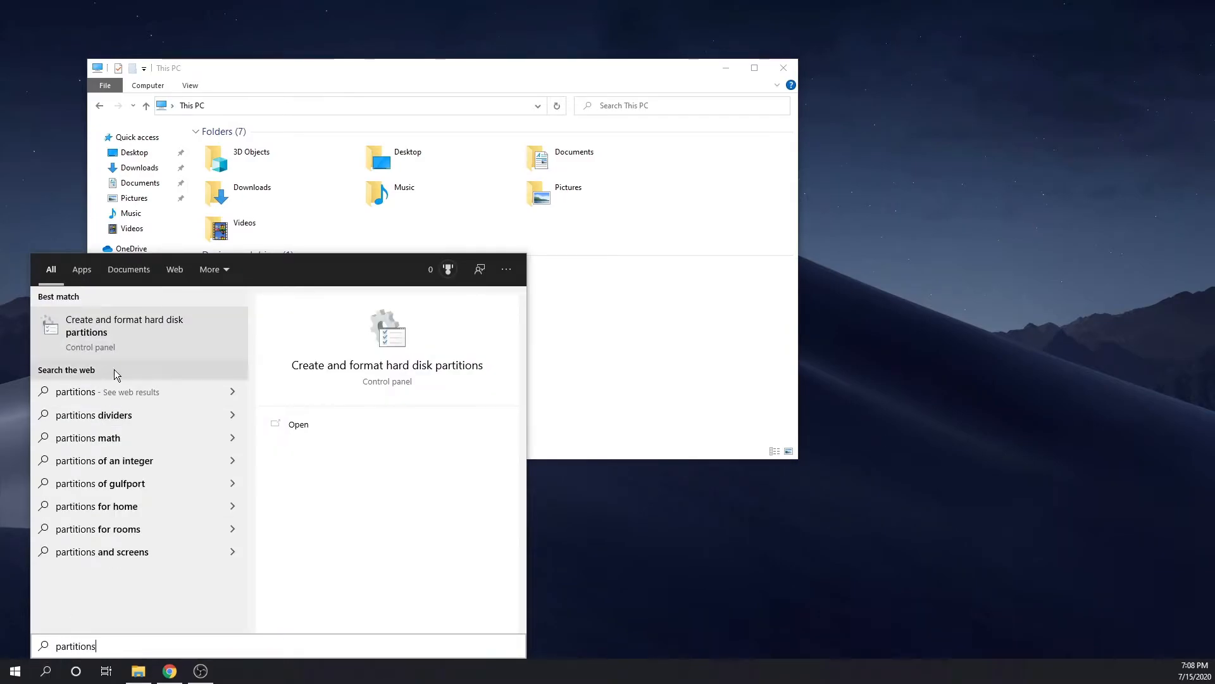
mouse_move(152, 339)
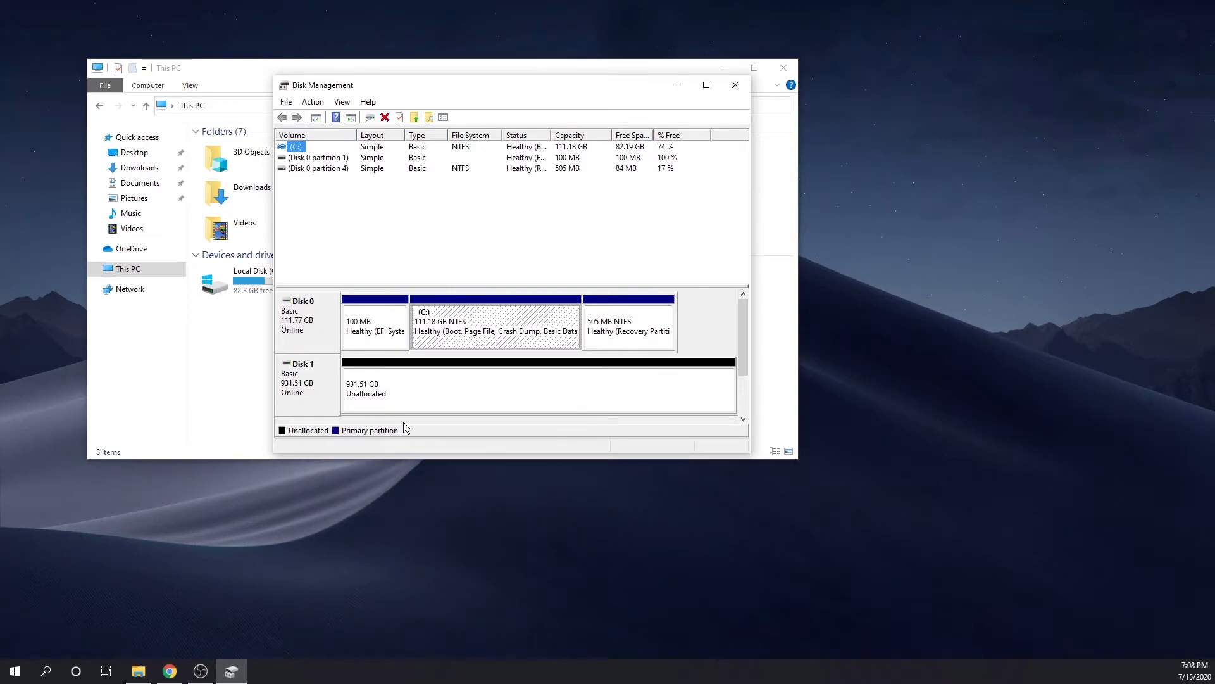
mouse_move(436, 372)
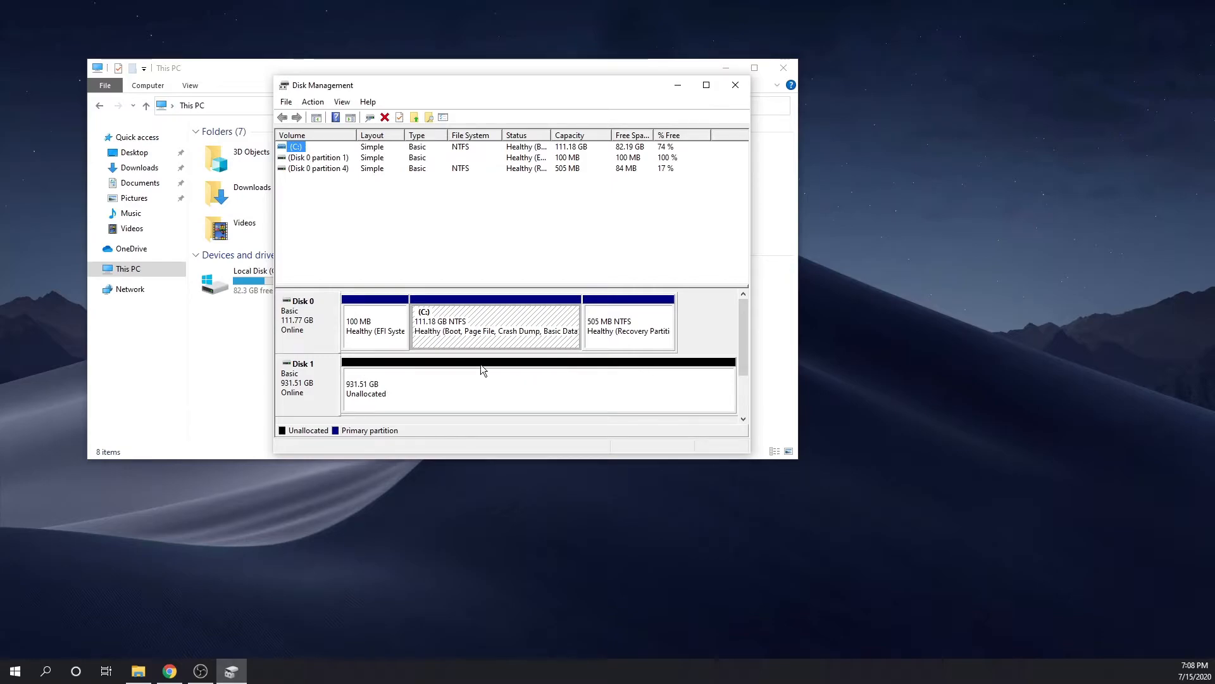
- Launch the New Simple Volume Wizard on Disk 1's 931.51 GB unallocated space
right_click(480, 385)
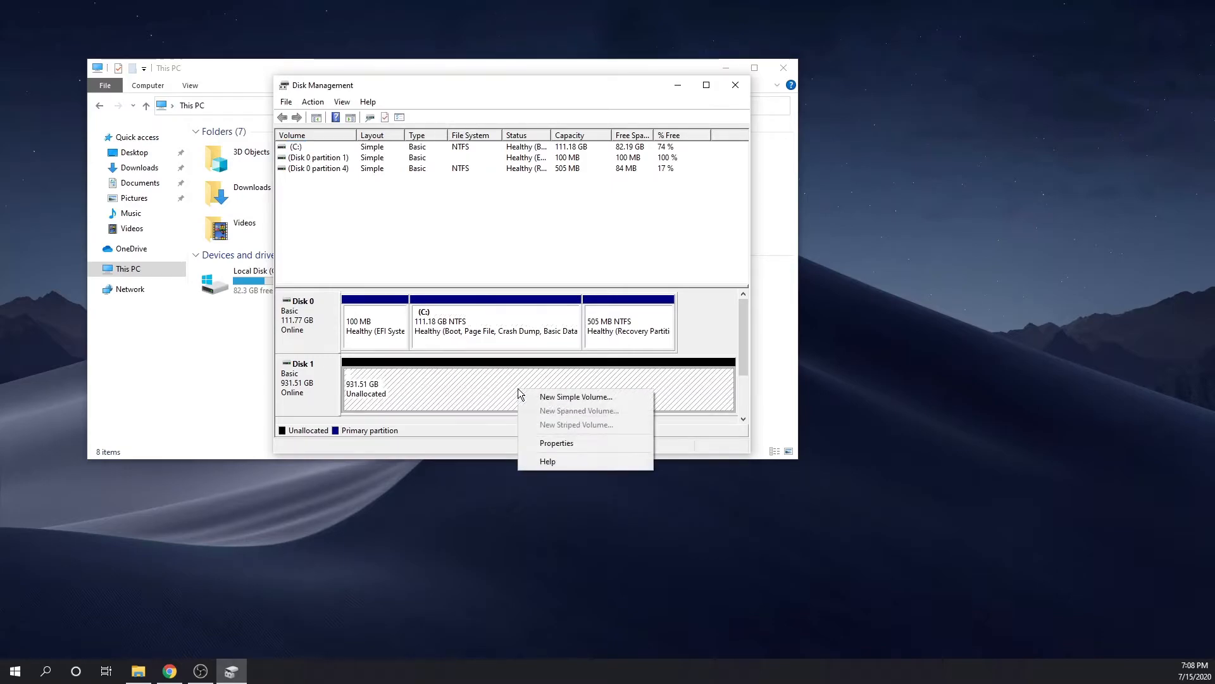
left_click(576, 397)
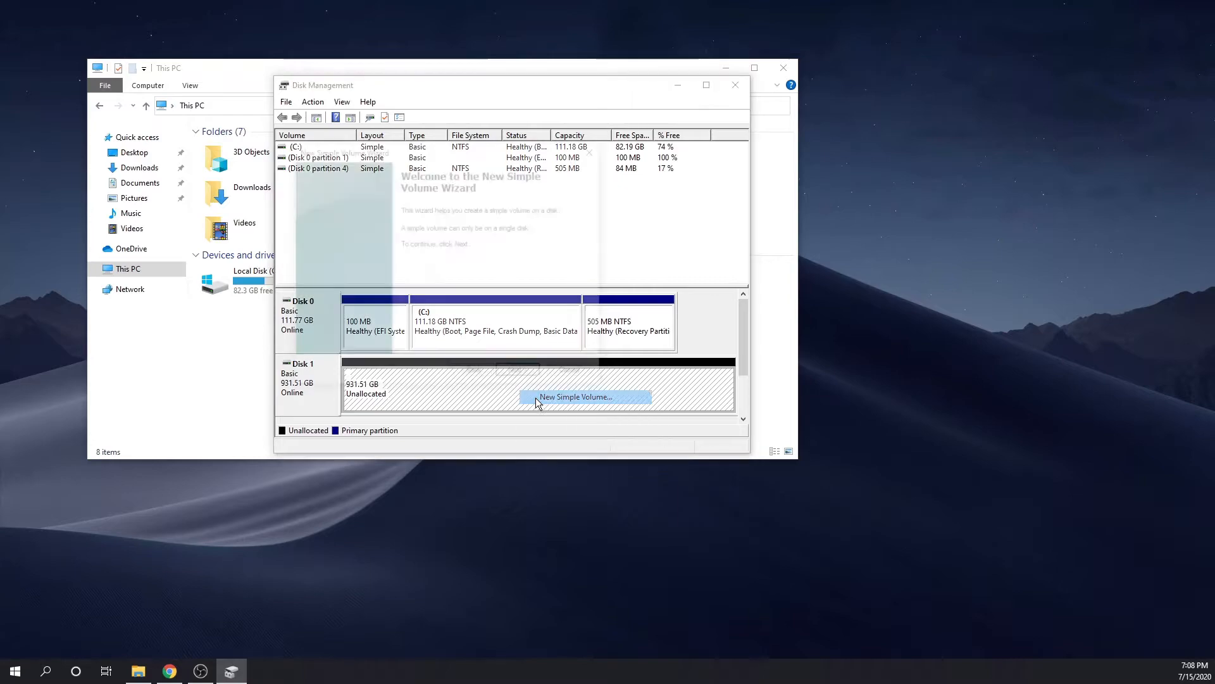
left_click(575, 396)
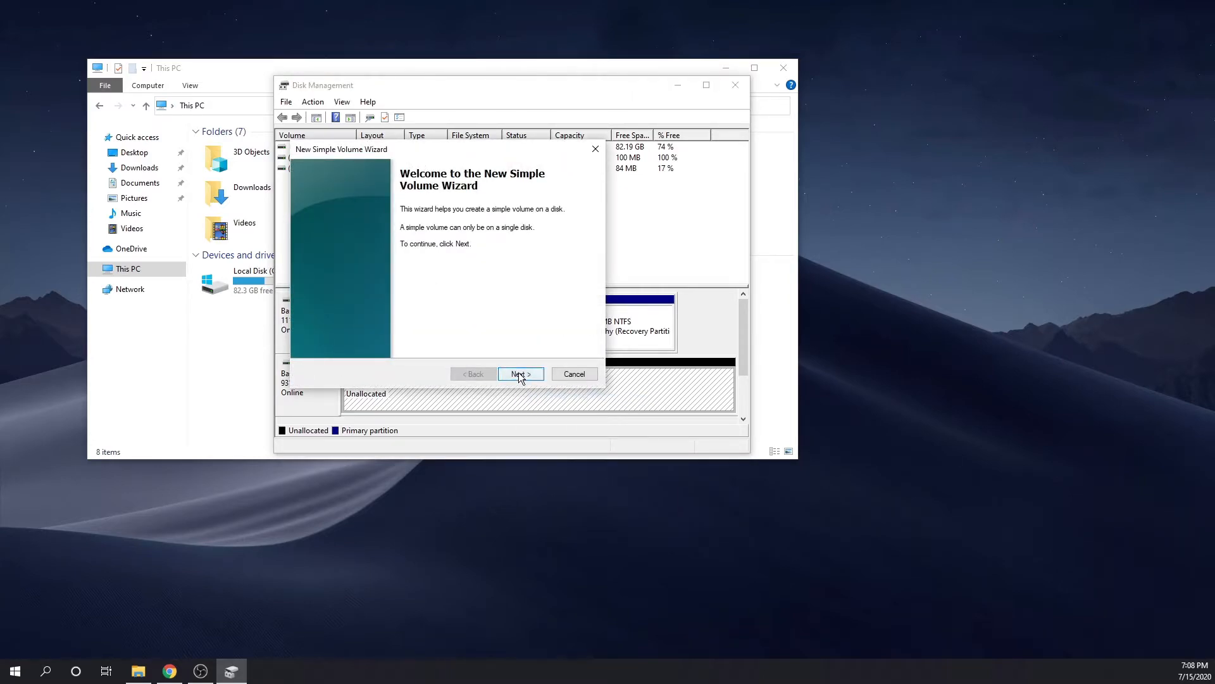
- Assign drive letter B to the new volume in the wizard
left_click(521, 373)
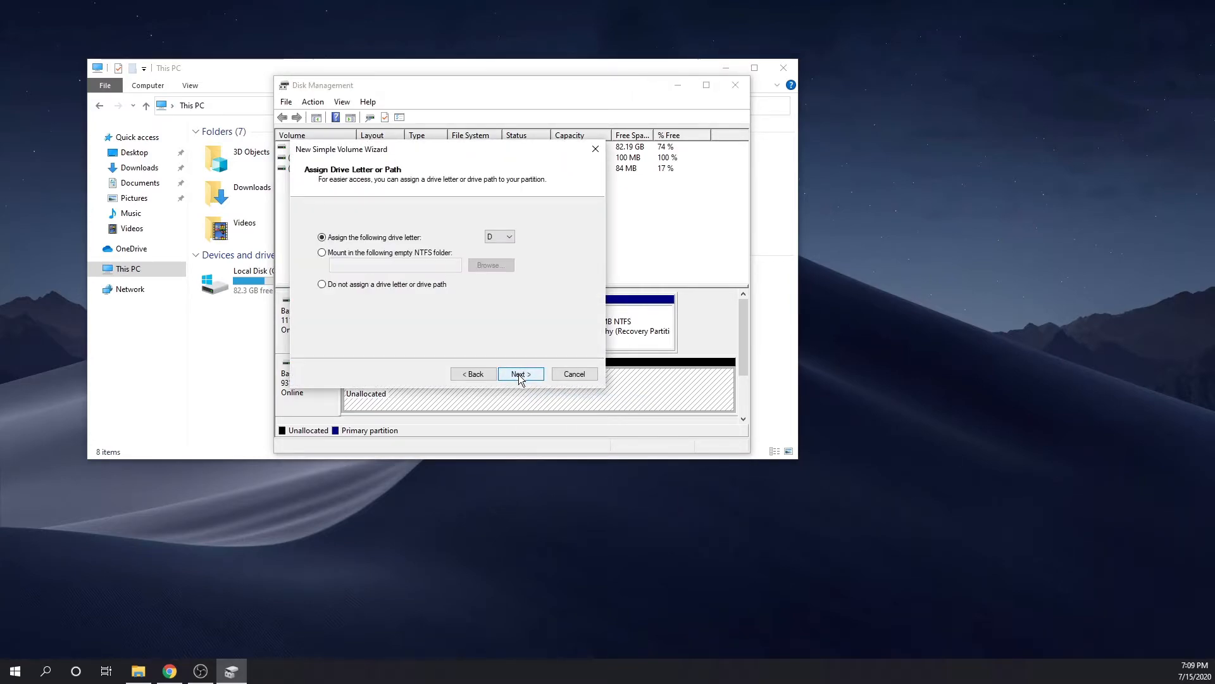
left_click(508, 236)
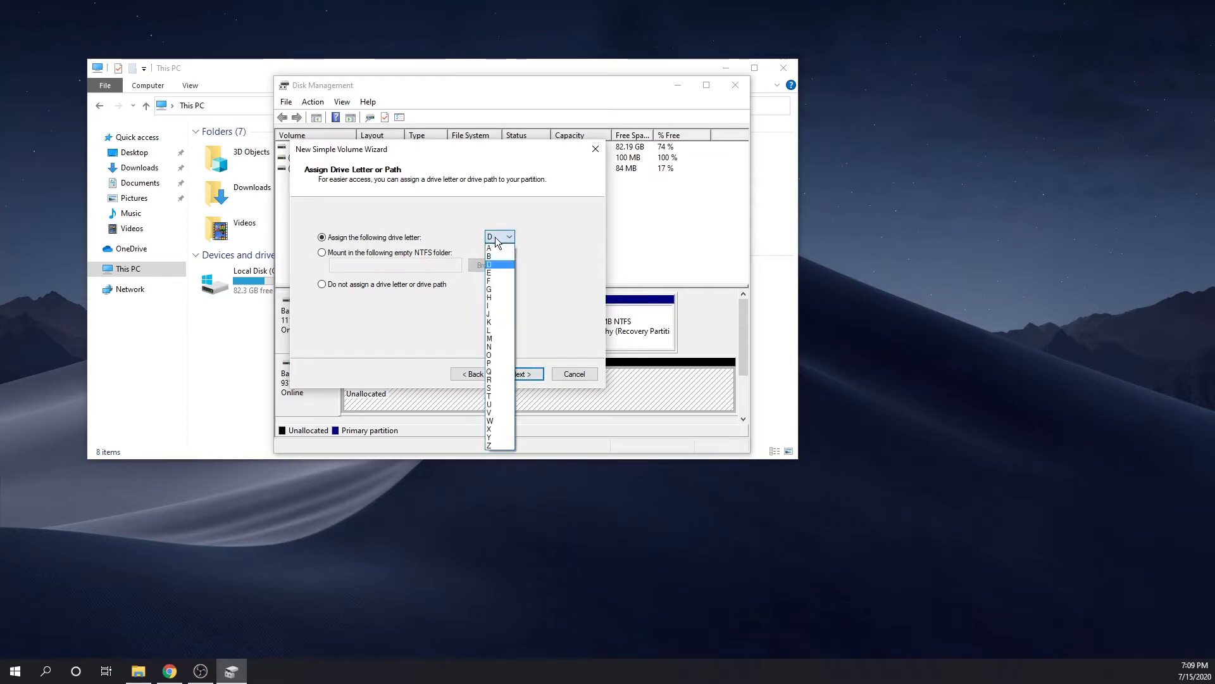
mouse_move(494, 255)
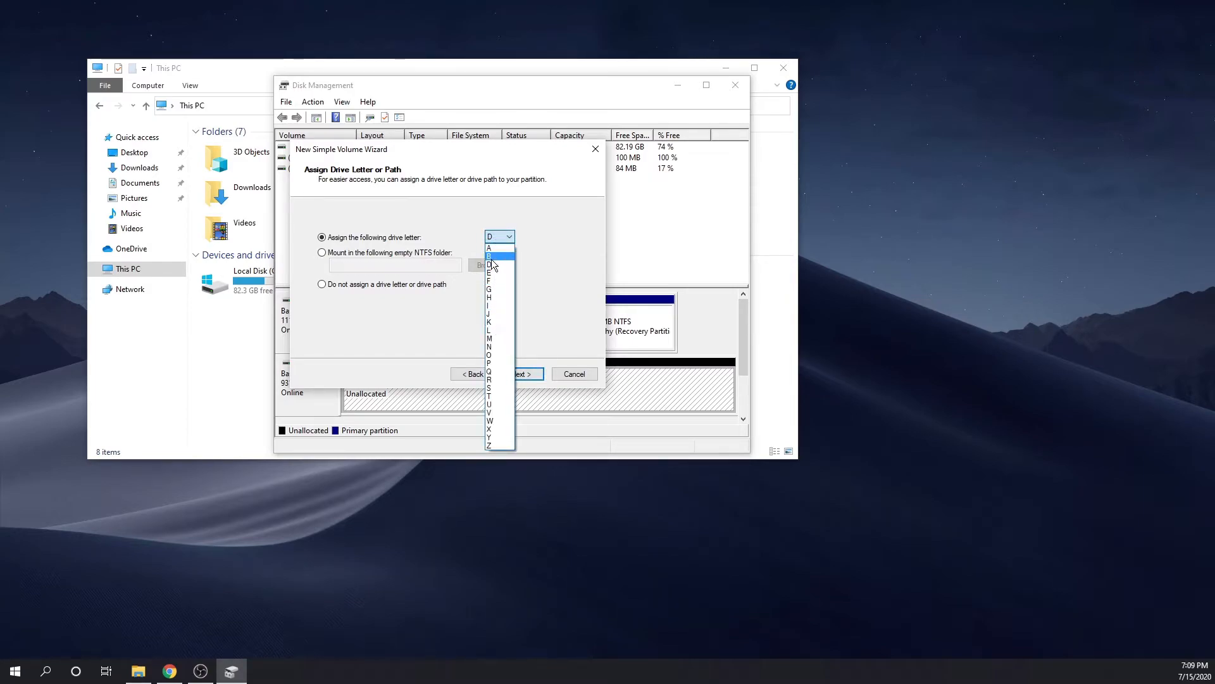
left_click(489, 256)
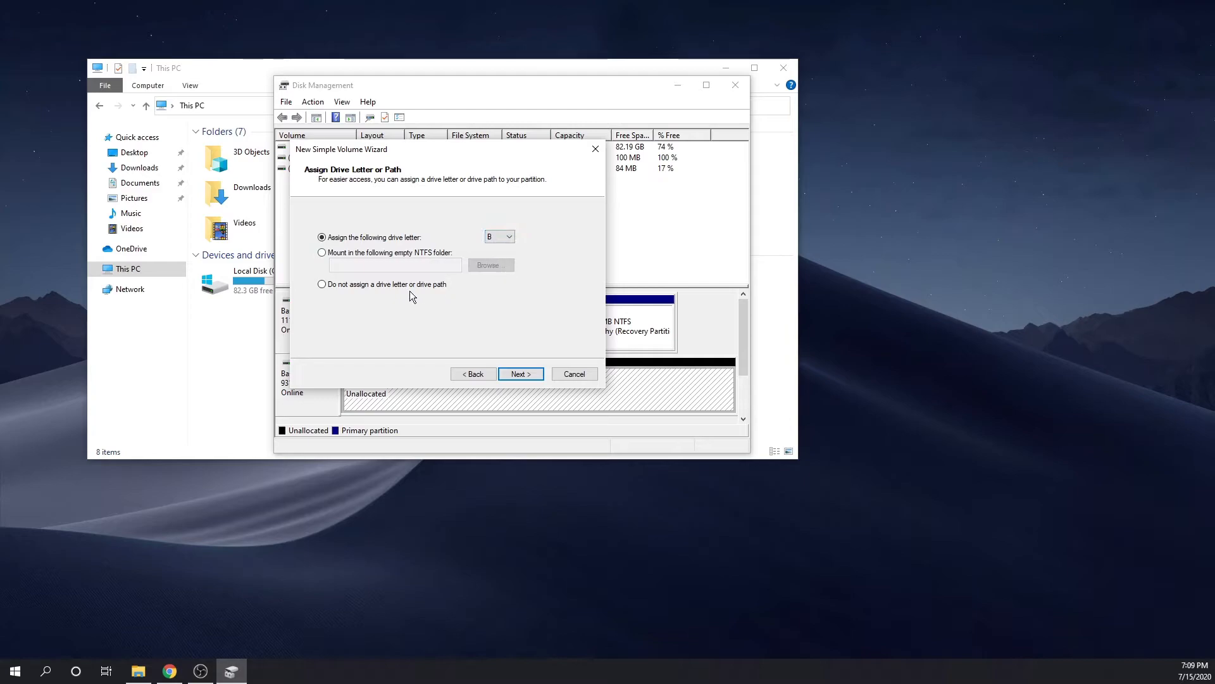
mouse_move(521, 373)
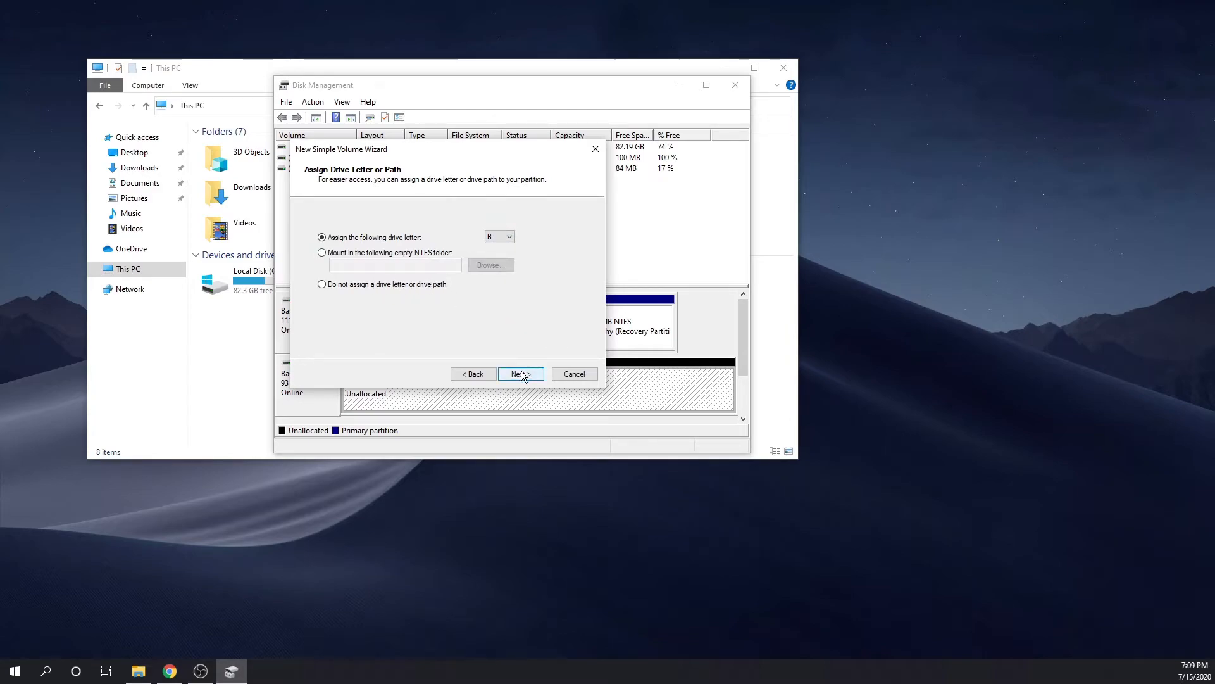
left_click(517, 373)
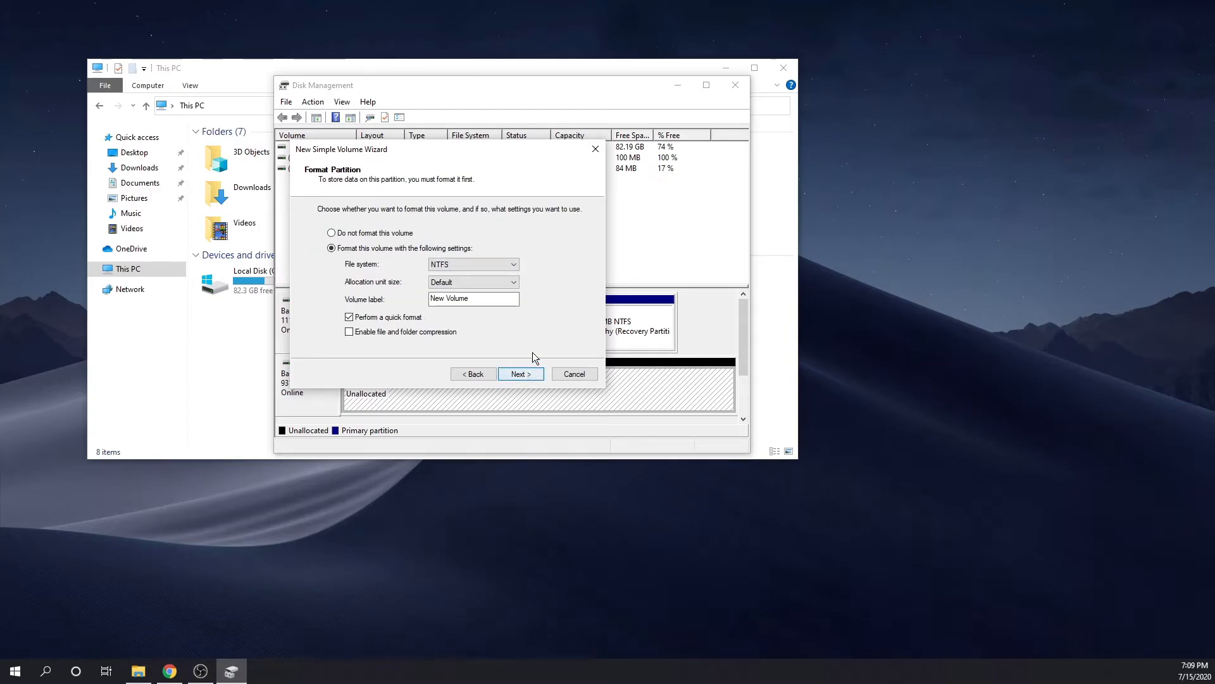
- Format as NTFS with default allocation and label 'New Volume', then finish
triple_click(473, 298)
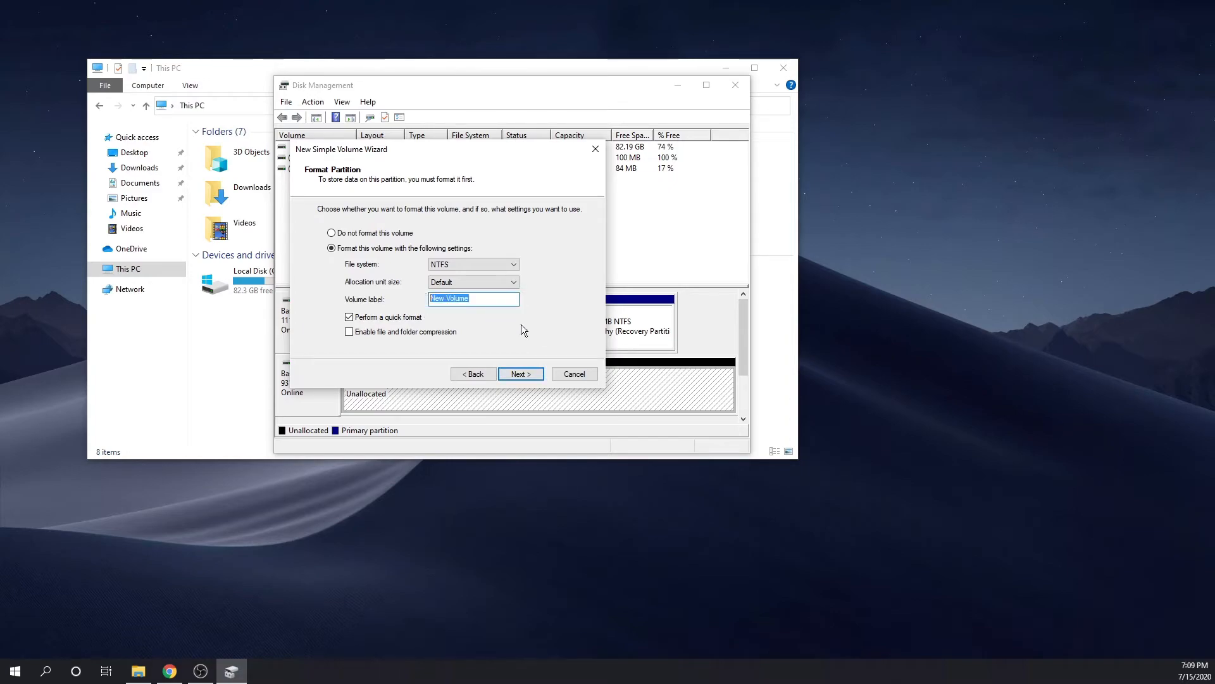
mouse_move(600, 333)
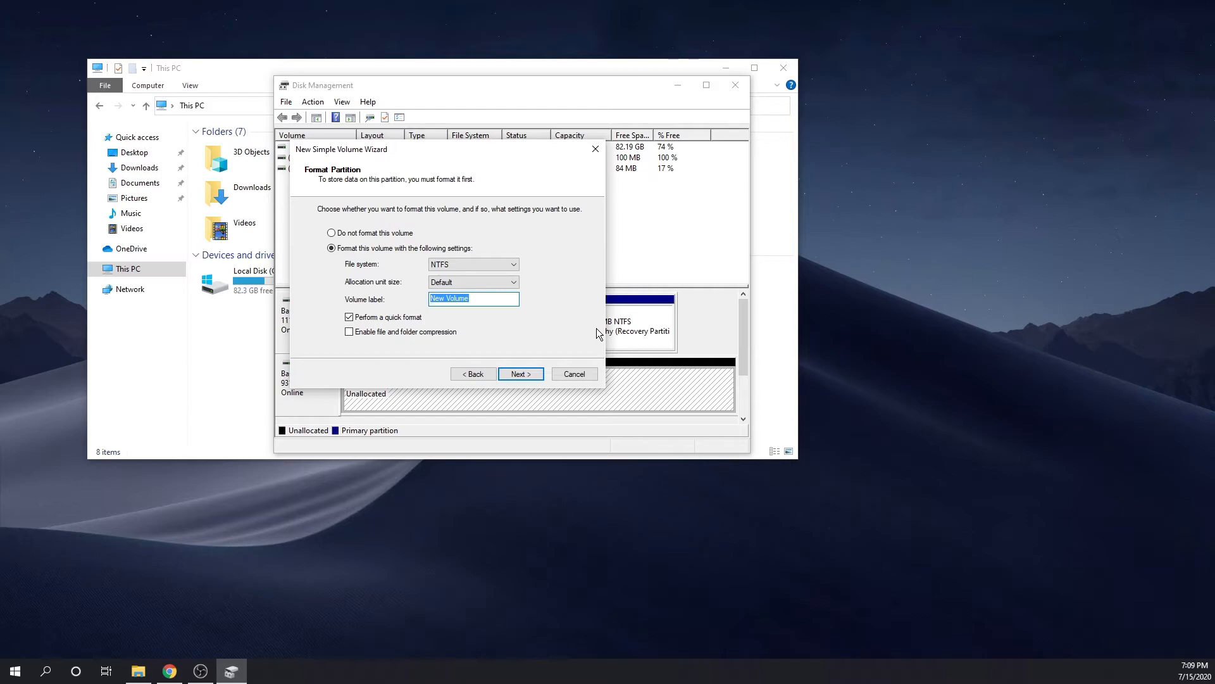
left_click(473, 298)
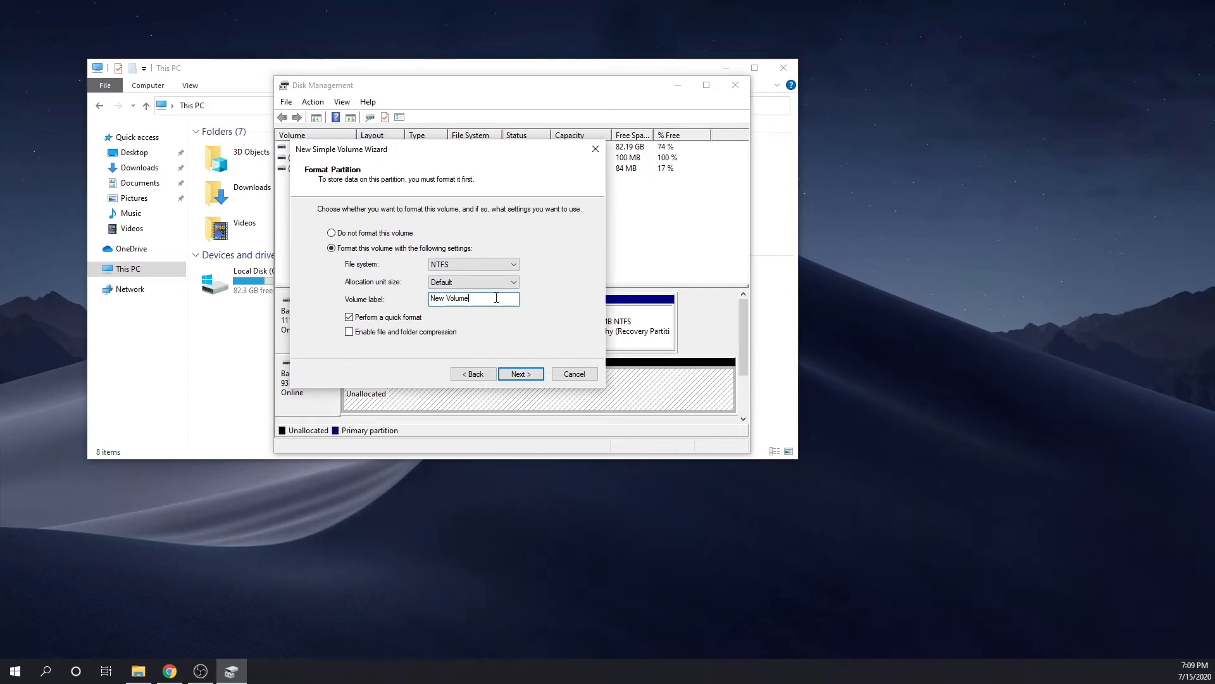
left_click(521, 374)
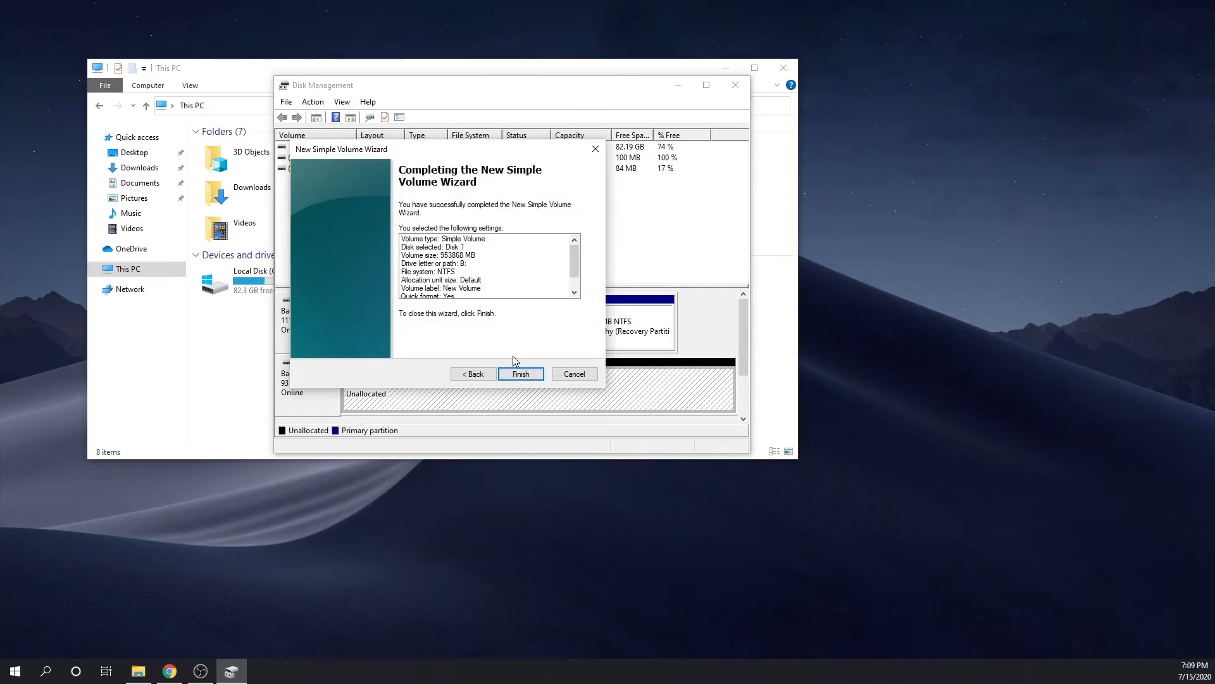
left_click(521, 374)
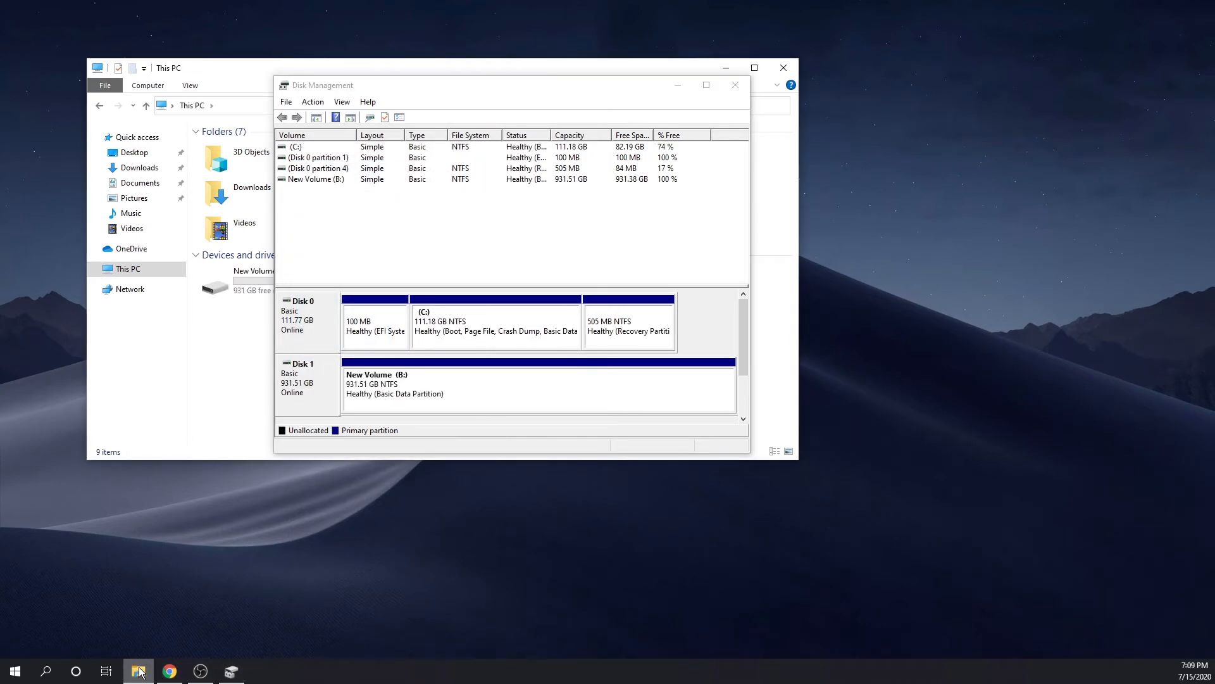
- Open File Explorer's This PC and select New Volume (B:)
left_click(138, 670)
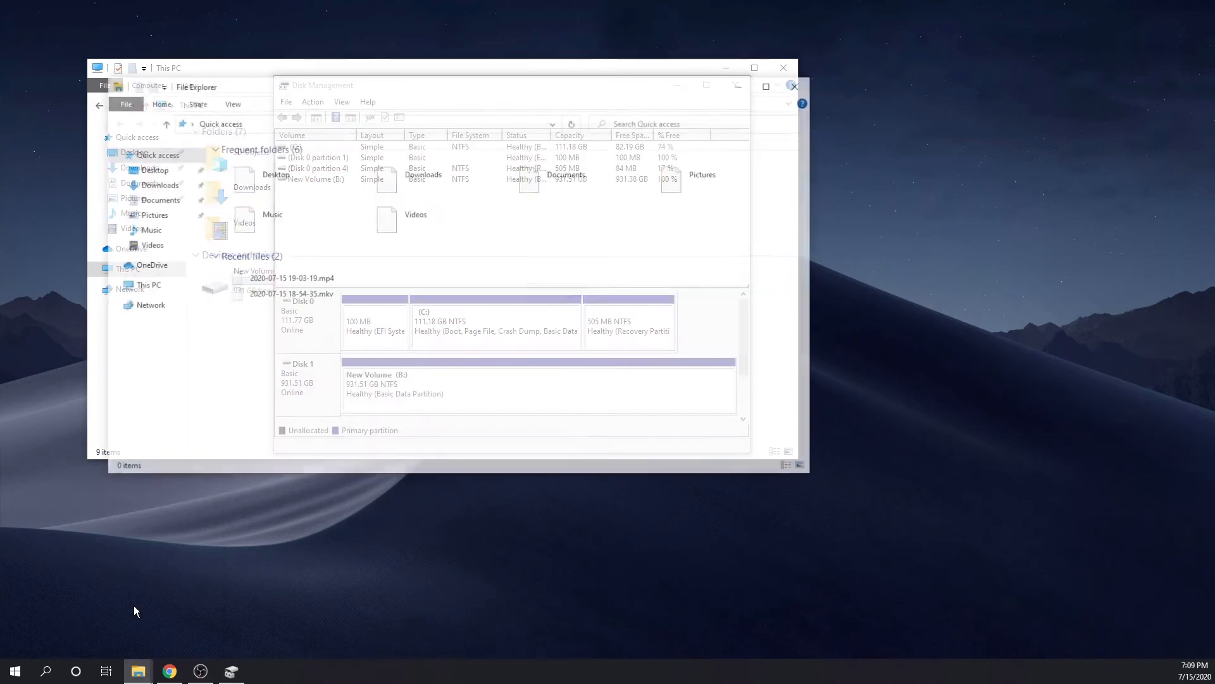
left_click(794, 85)
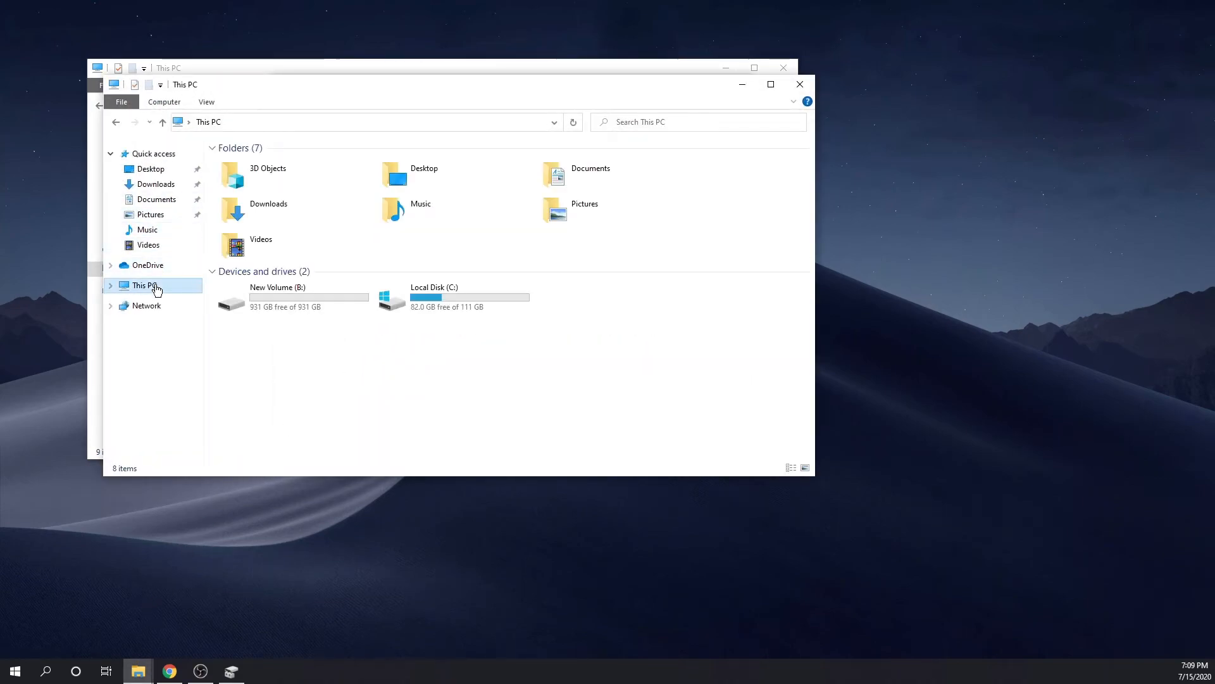
left_click(302, 298)
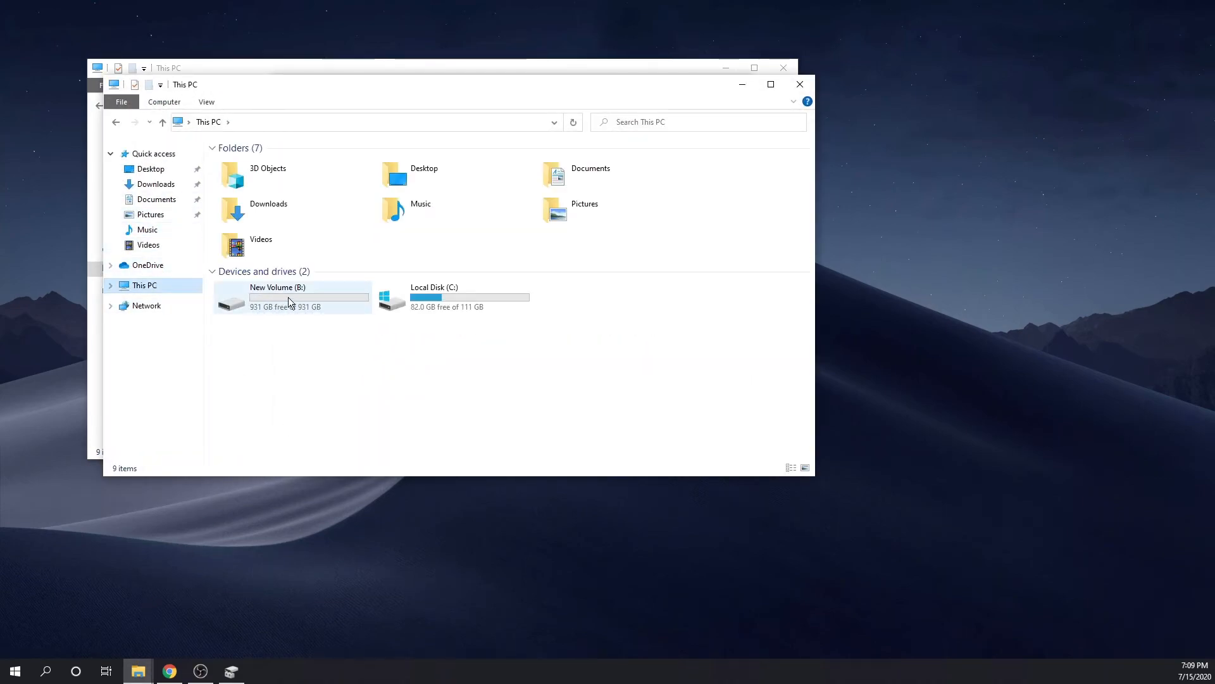